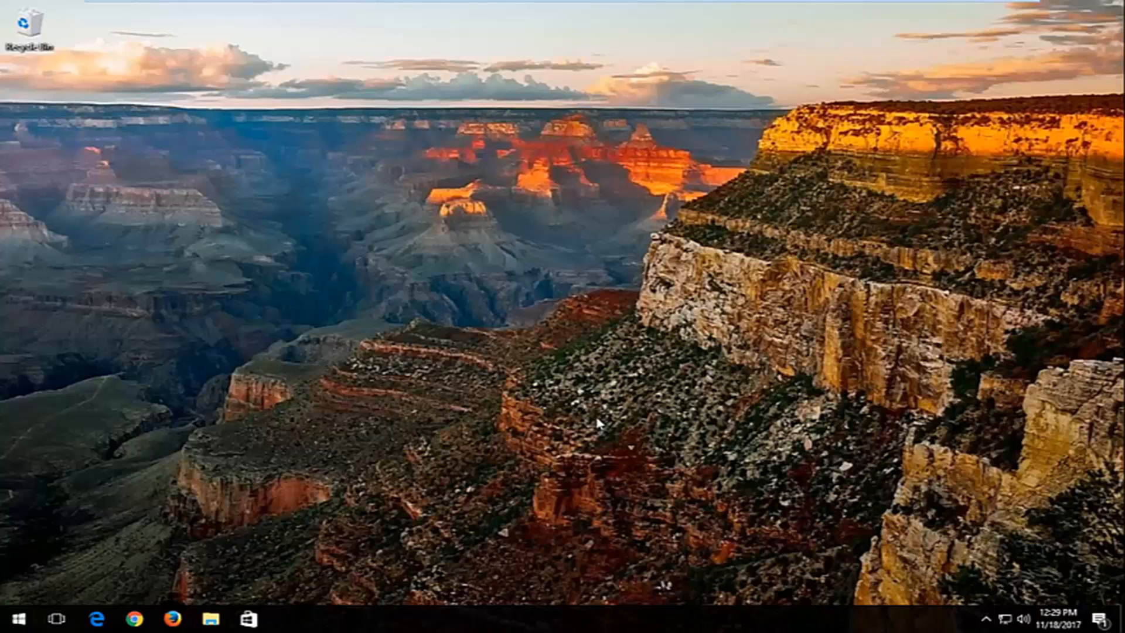
mouse_move(596, 422)
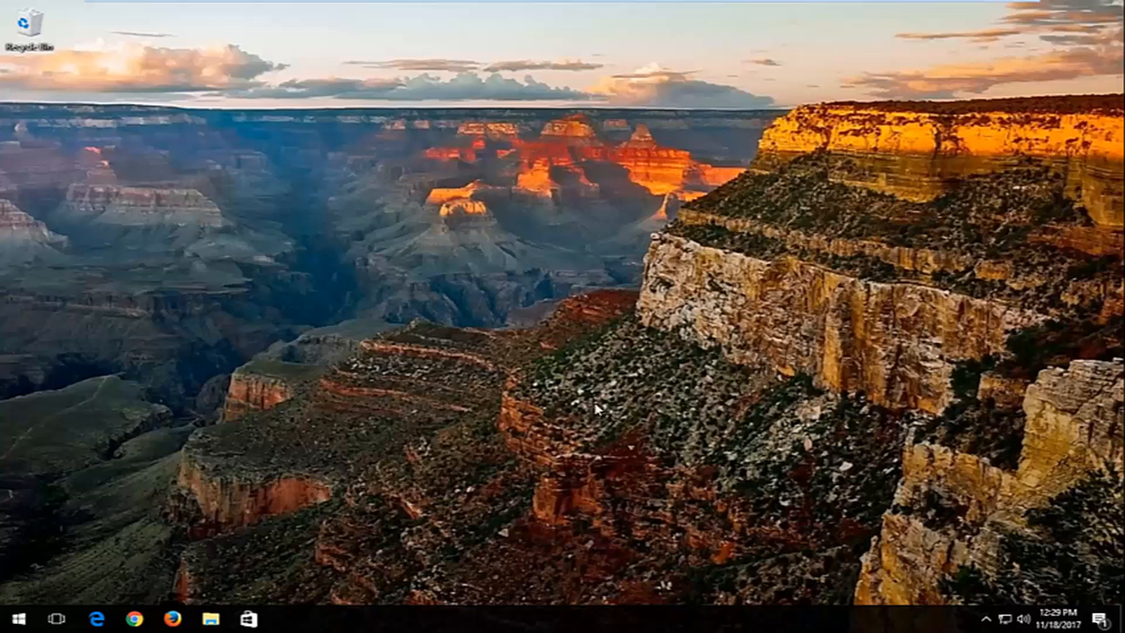
mouse_move(602, 408)
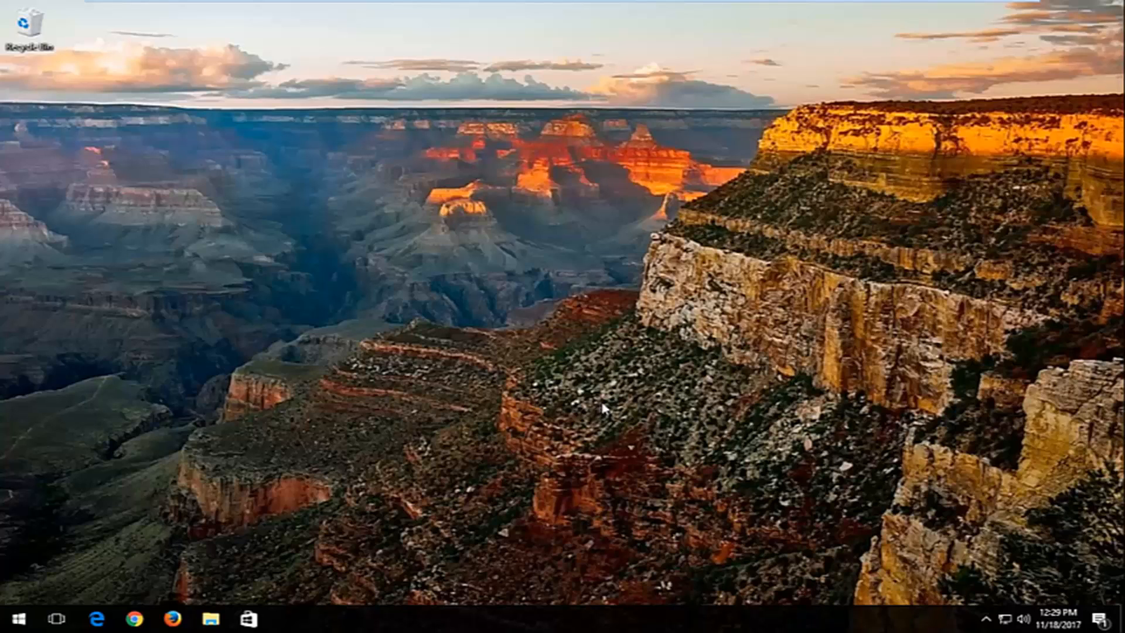
mouse_move(120, 425)
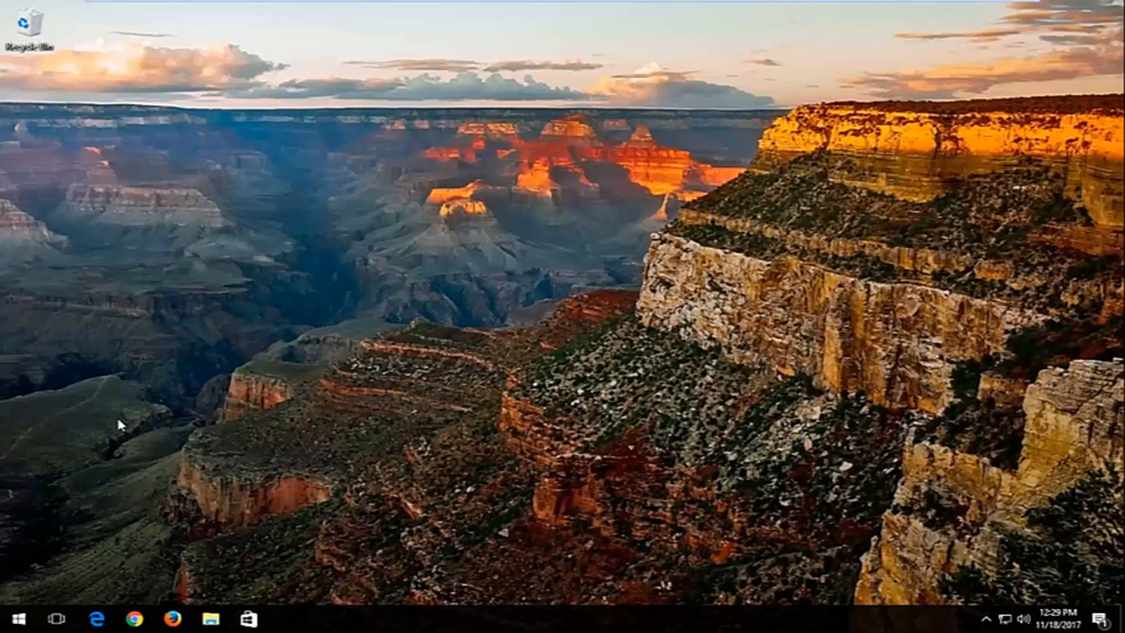
- Launch Command Prompt as administrator from Start search, approving the UAC prompt
left_click(10, 619)
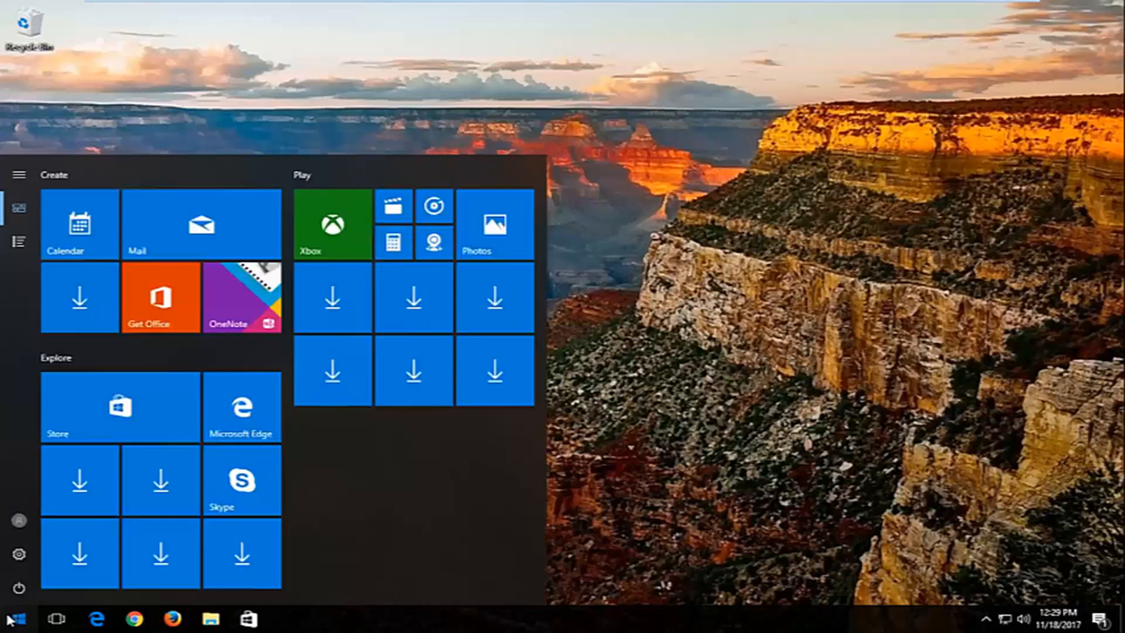
left_click(14, 619)
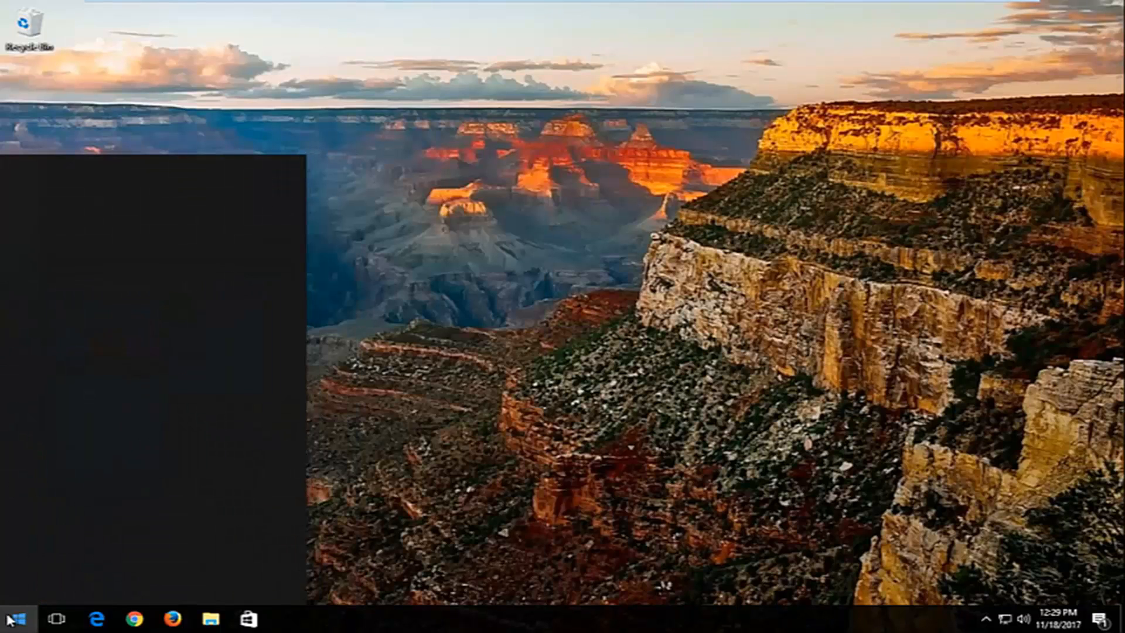
type("command prompt")
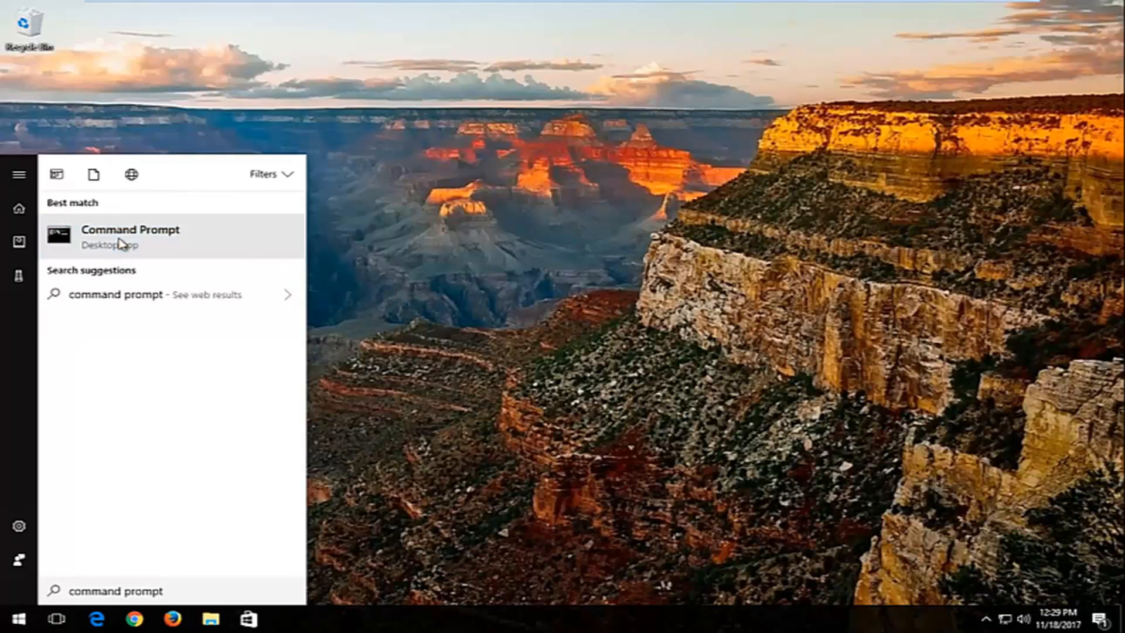
left_click(130, 236)
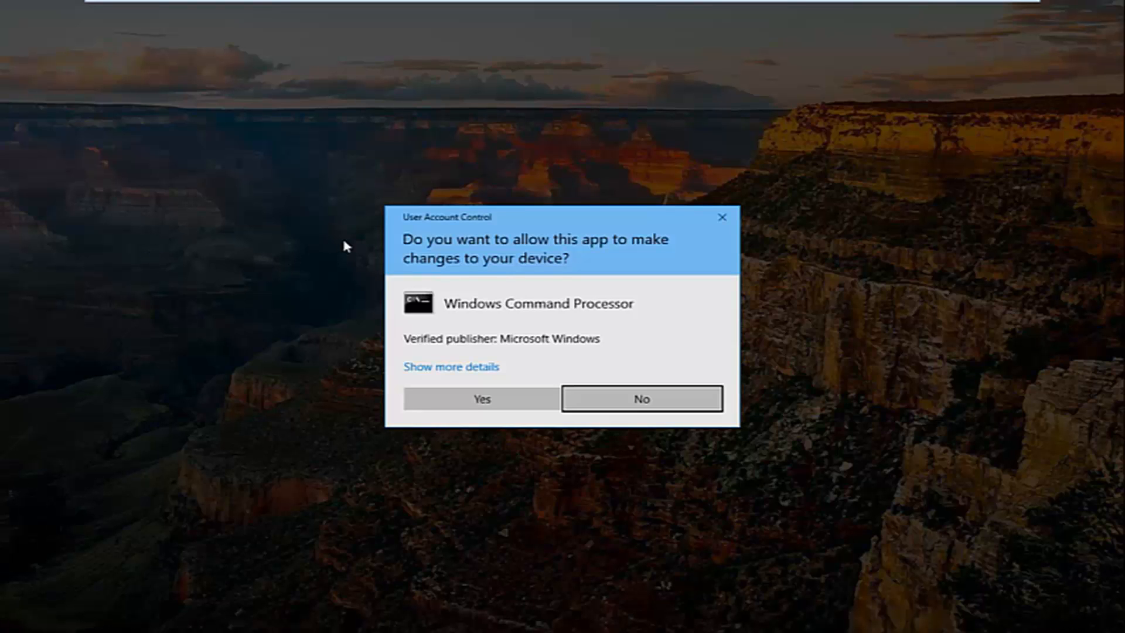
mouse_move(447, 277)
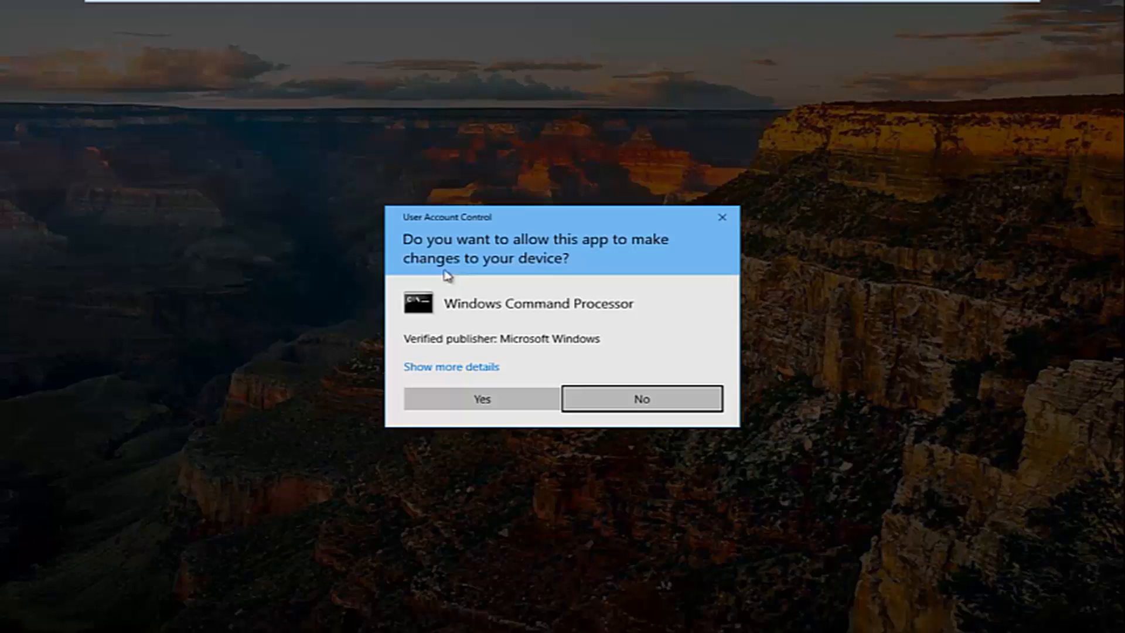
mouse_move(537, 371)
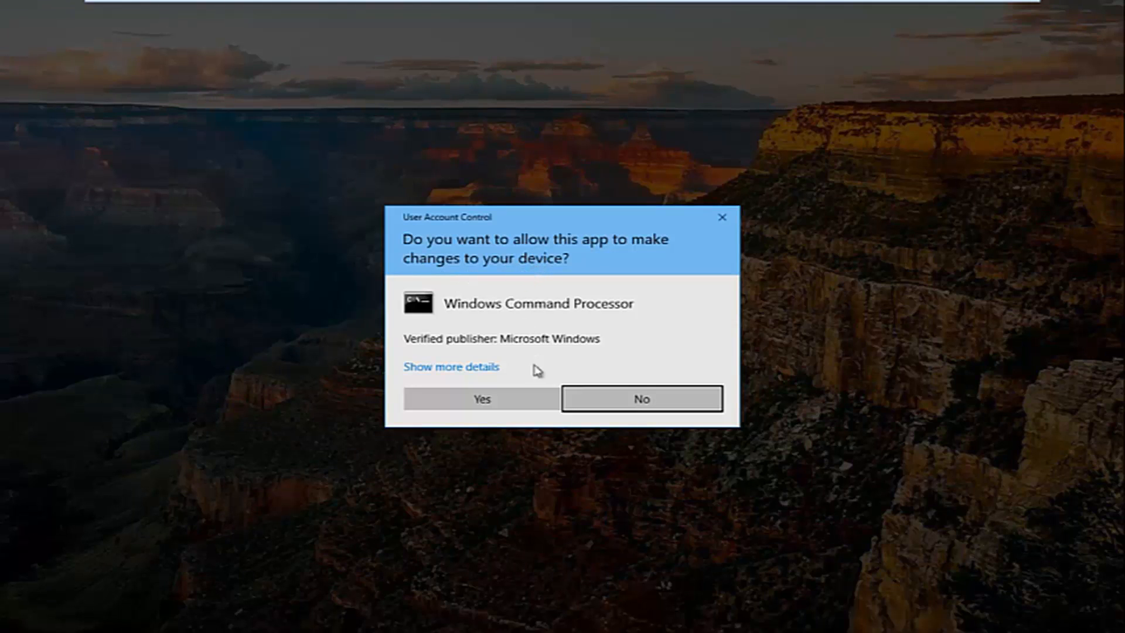
left_click(482, 399)
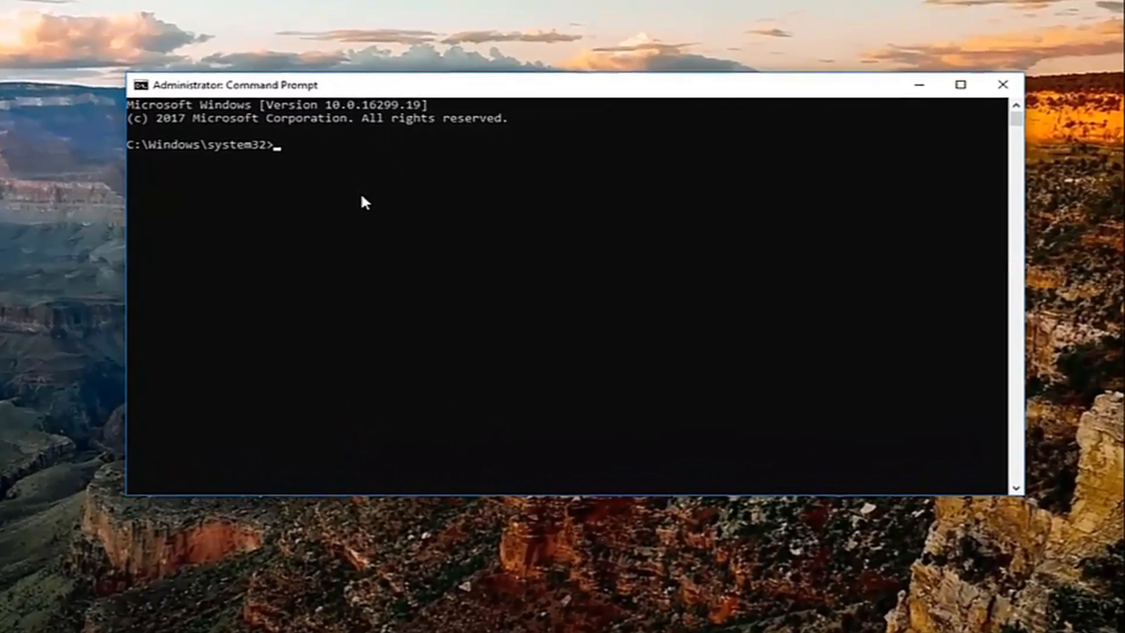
- Run ipconfig /release to drop the current IP address configuration
type("ipc")
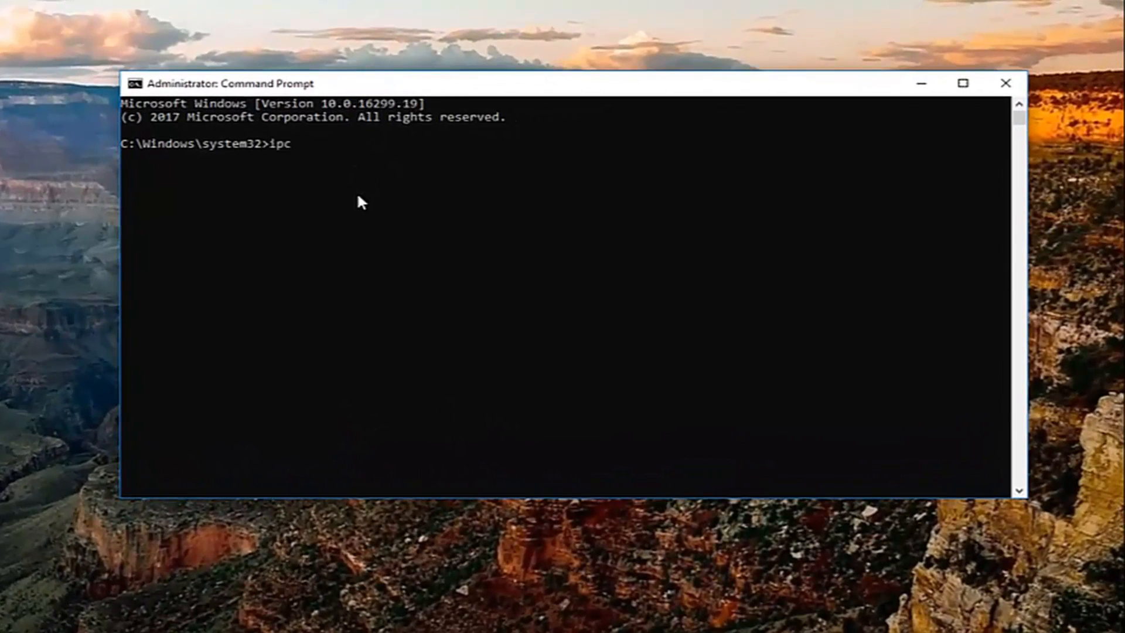
type("onfig")
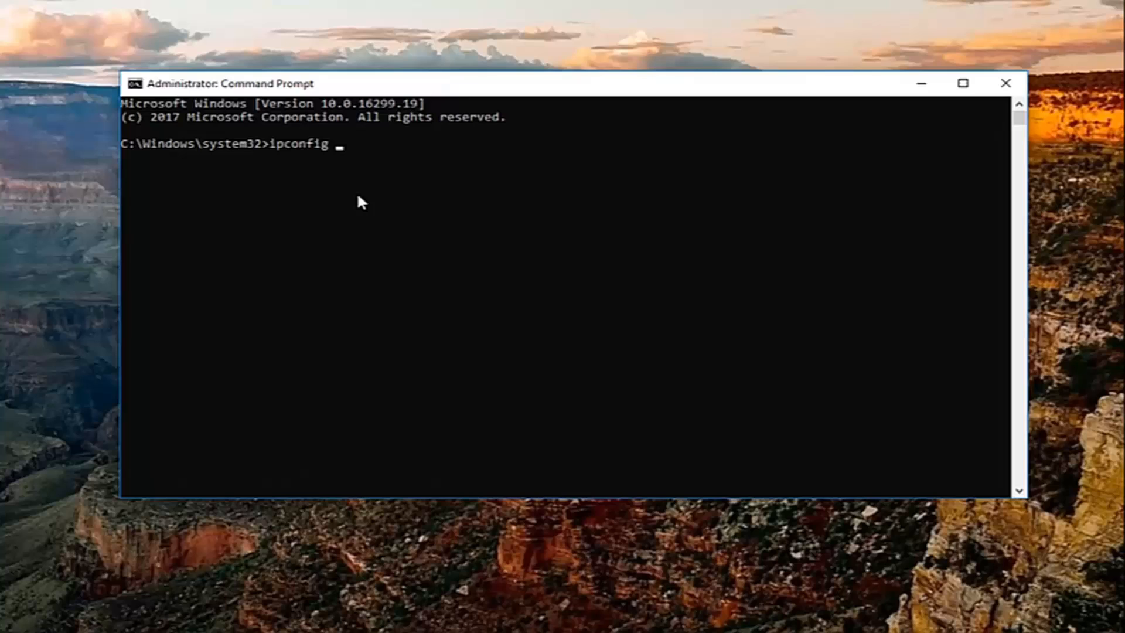
type("/relea")
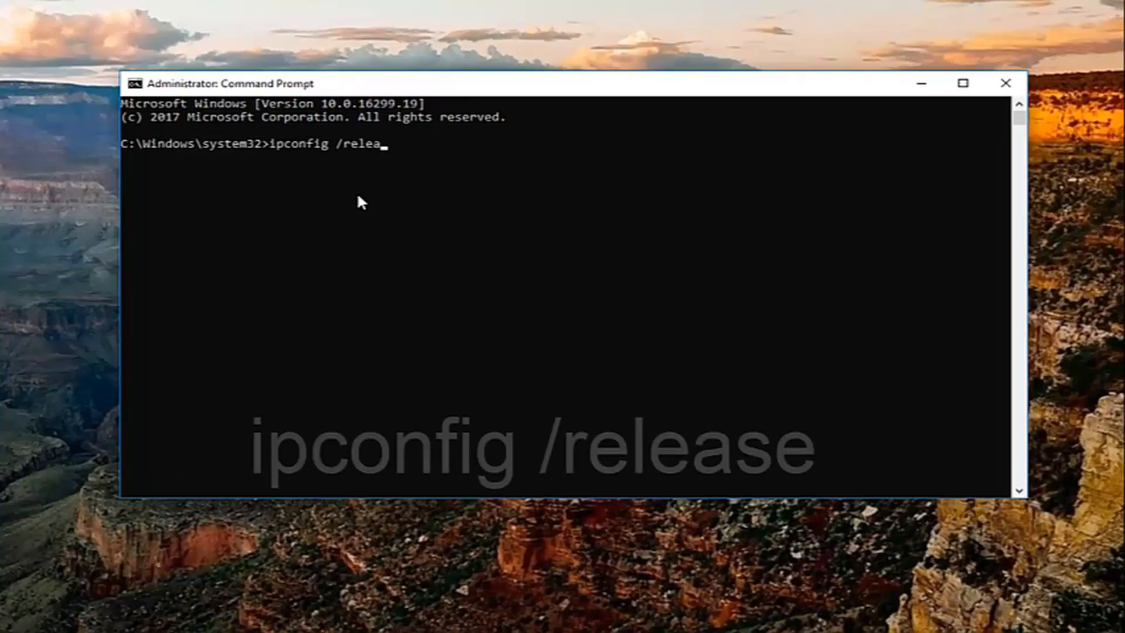
type("se")
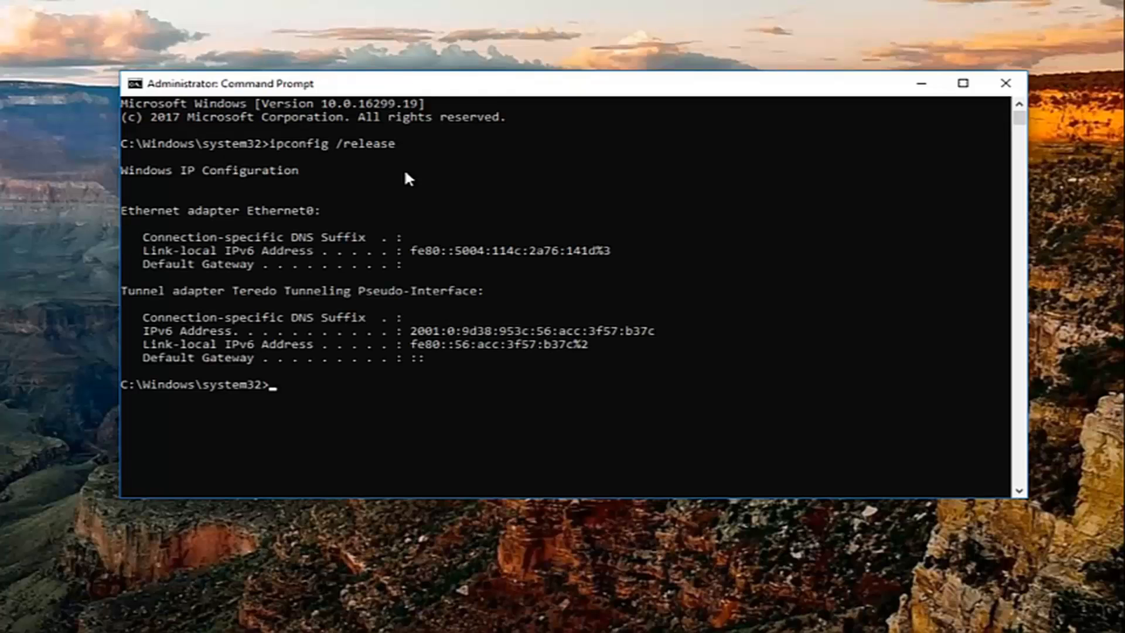
- Run ipconfig /flushdns then ipconfig /renew to obtain a new IPv4 address
type("ipv")
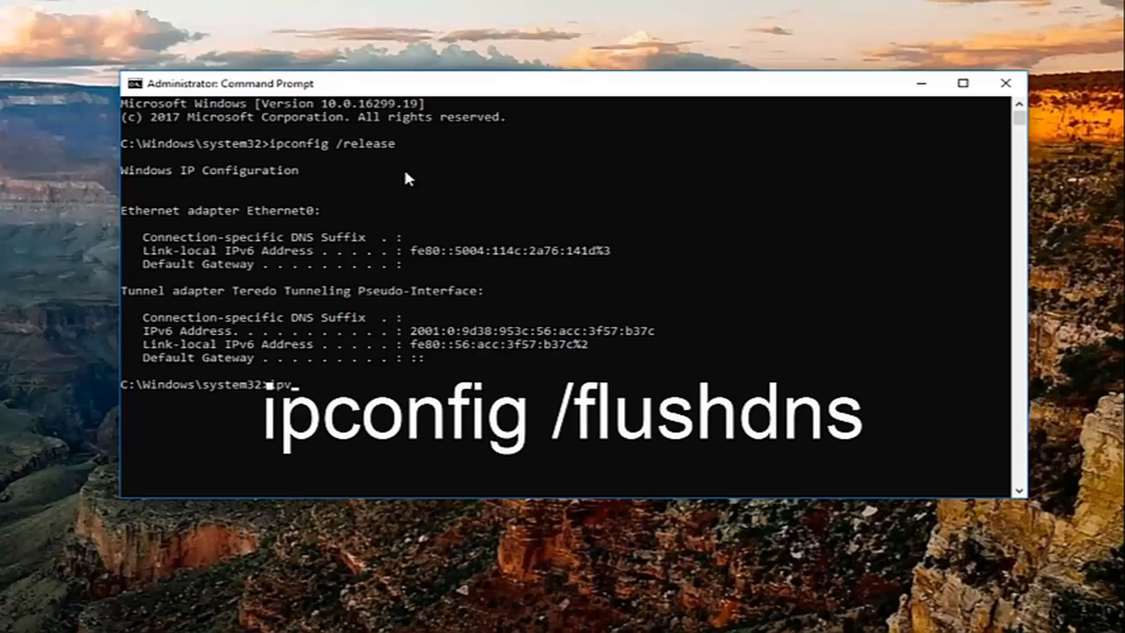
type("config")
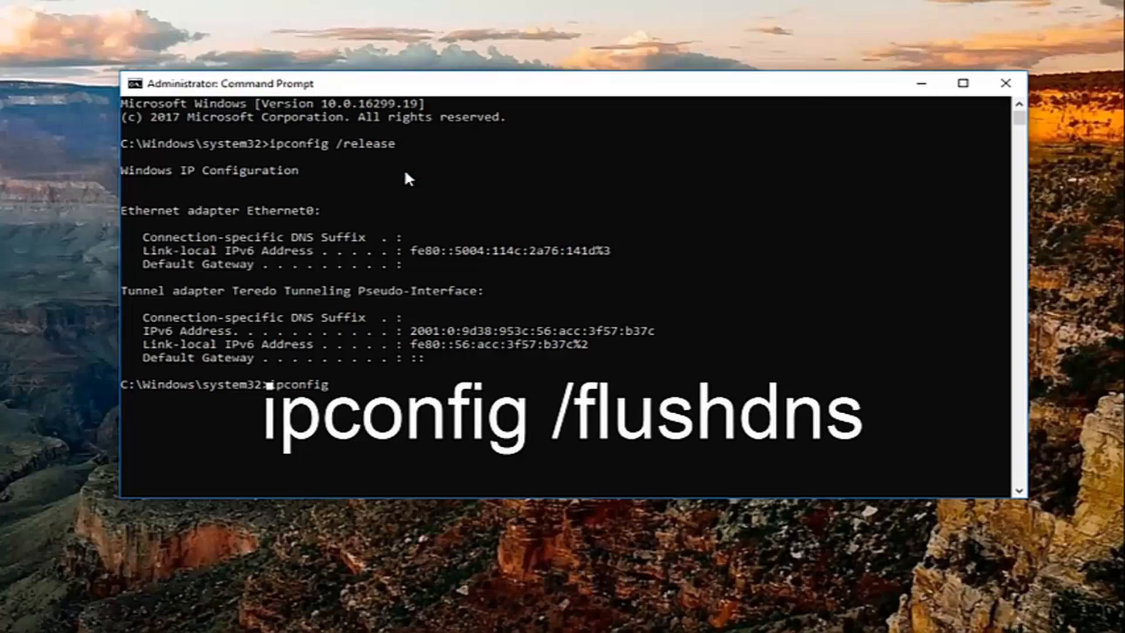
type("/")
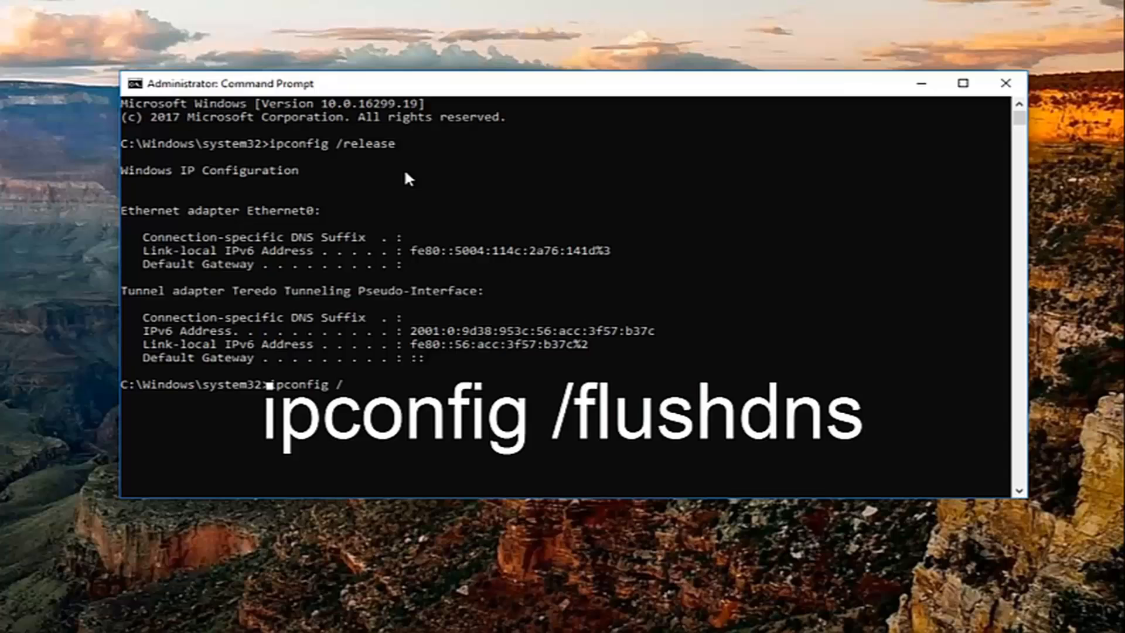
type("flushdns")
type("ipconfig /")
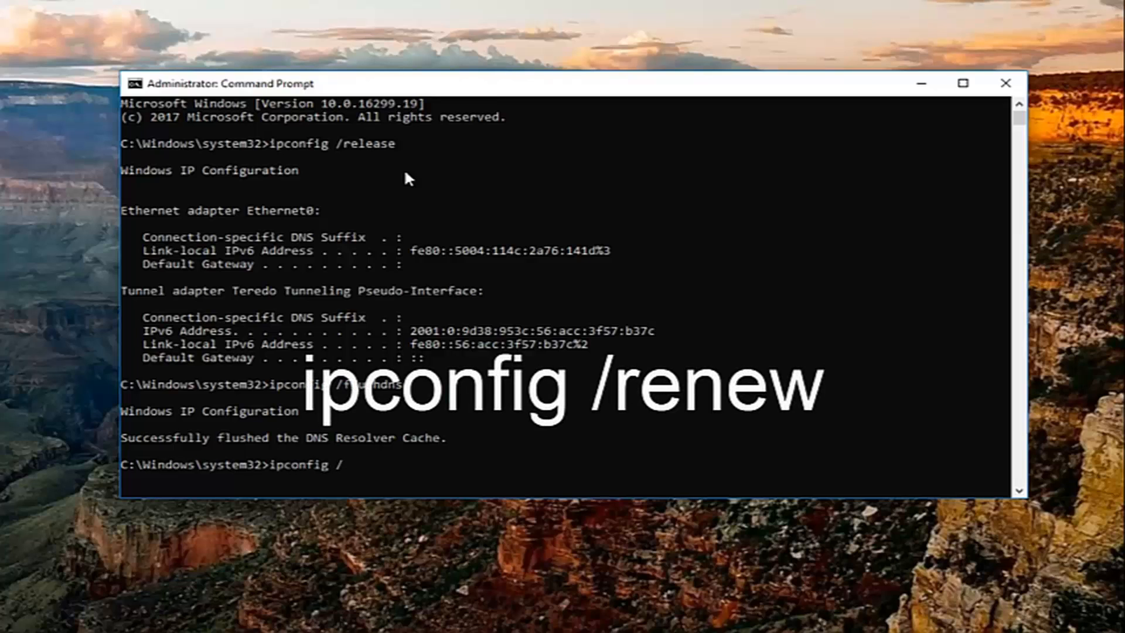
type("renew")
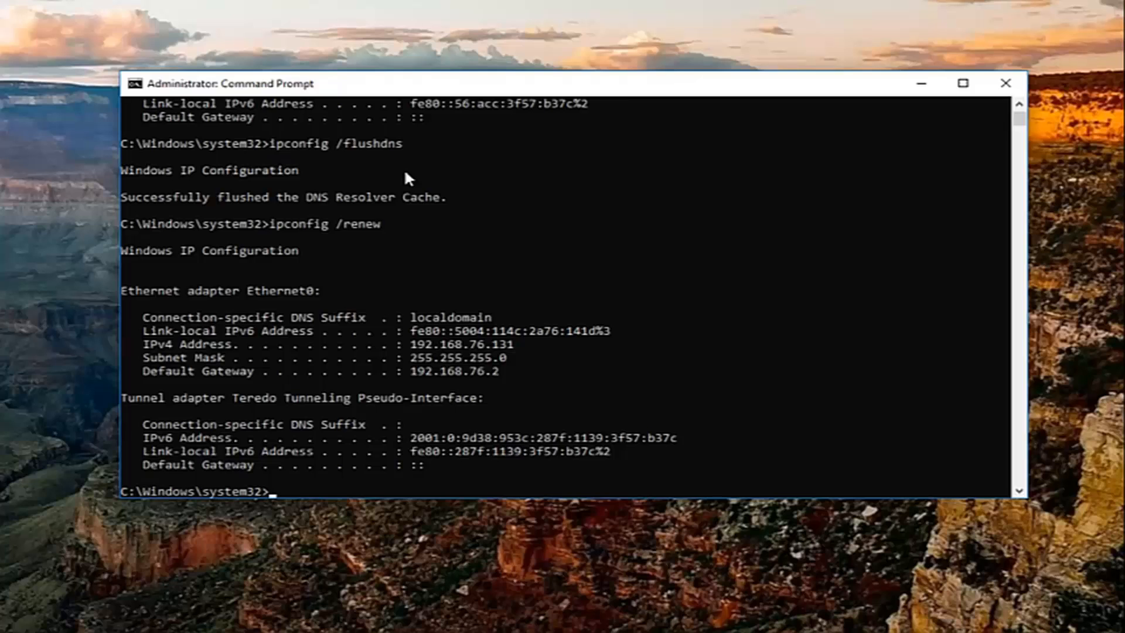
- Enter netsh int ip set dns to show its DNS server configuration help
type("netsh int ip")
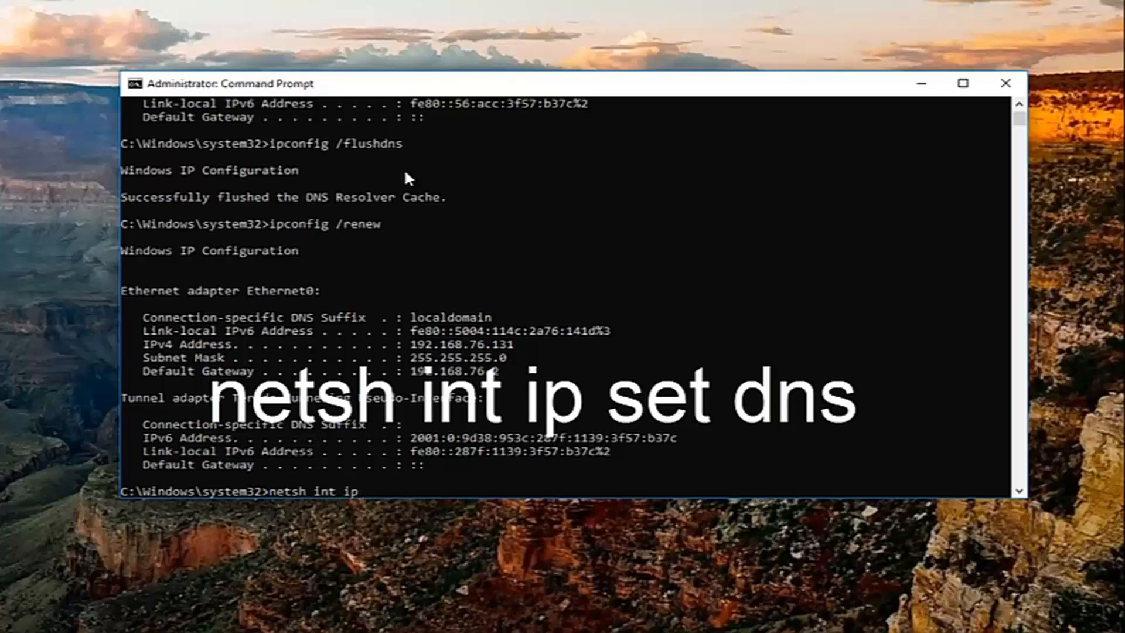
type("set")
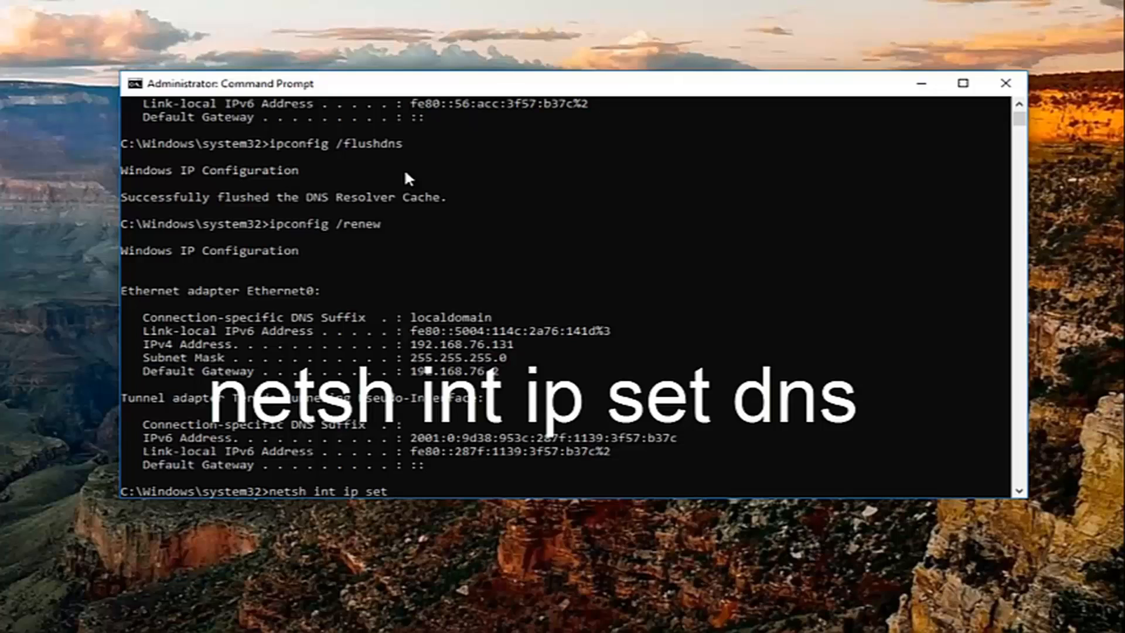
type("dns")
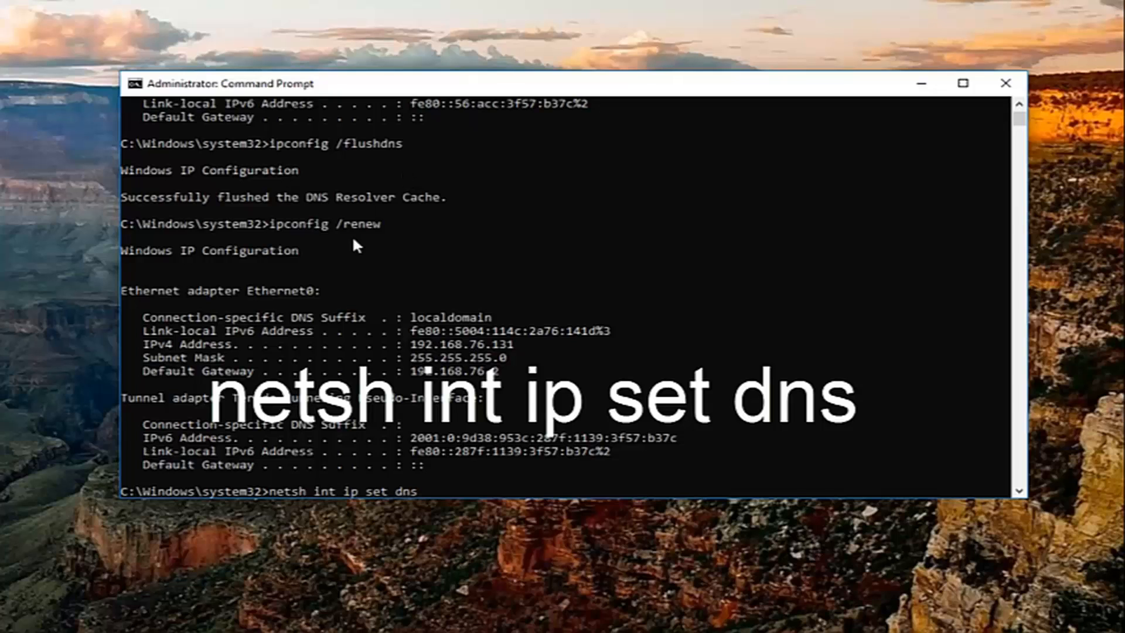
mouse_move(318, 500)
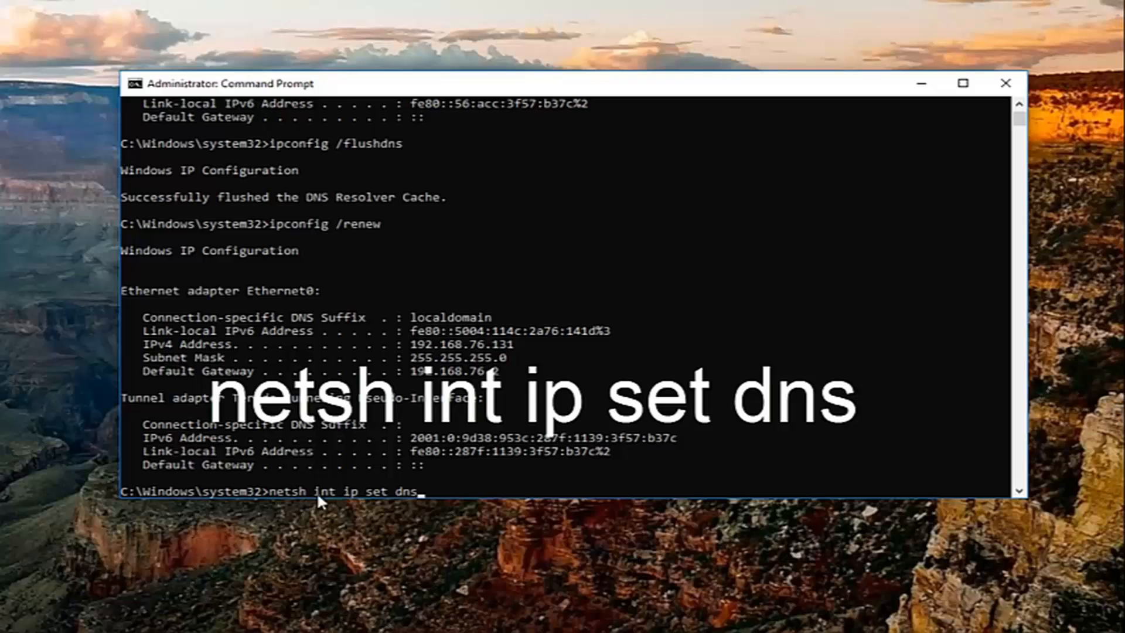
mouse_move(423, 493)
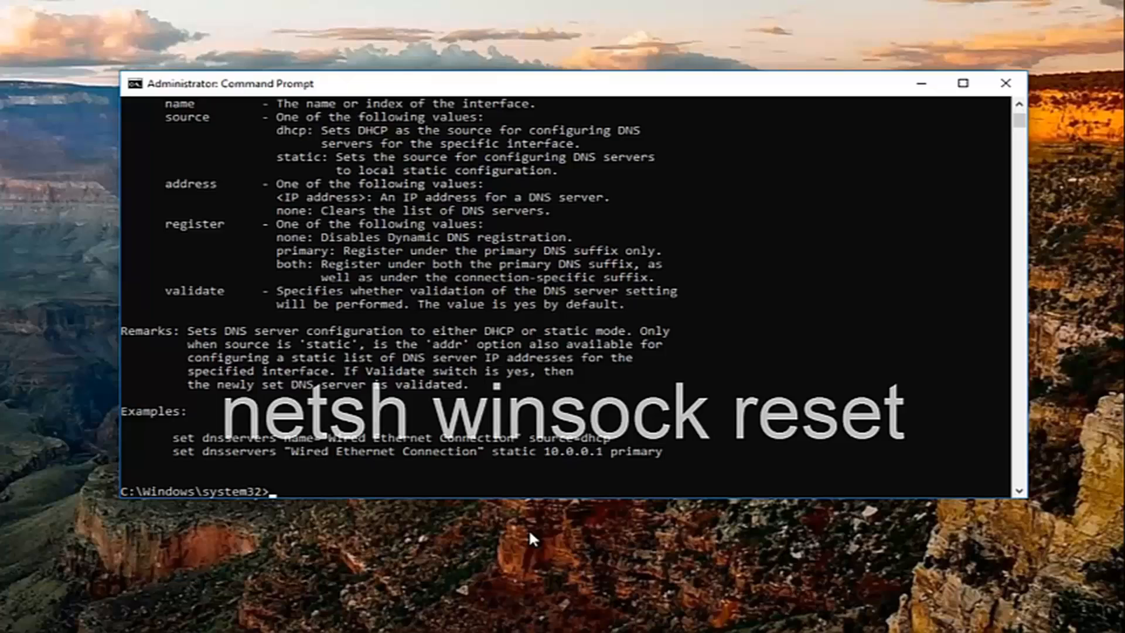
- Run netsh winsock reset, then close the administrator window
type("netsh")
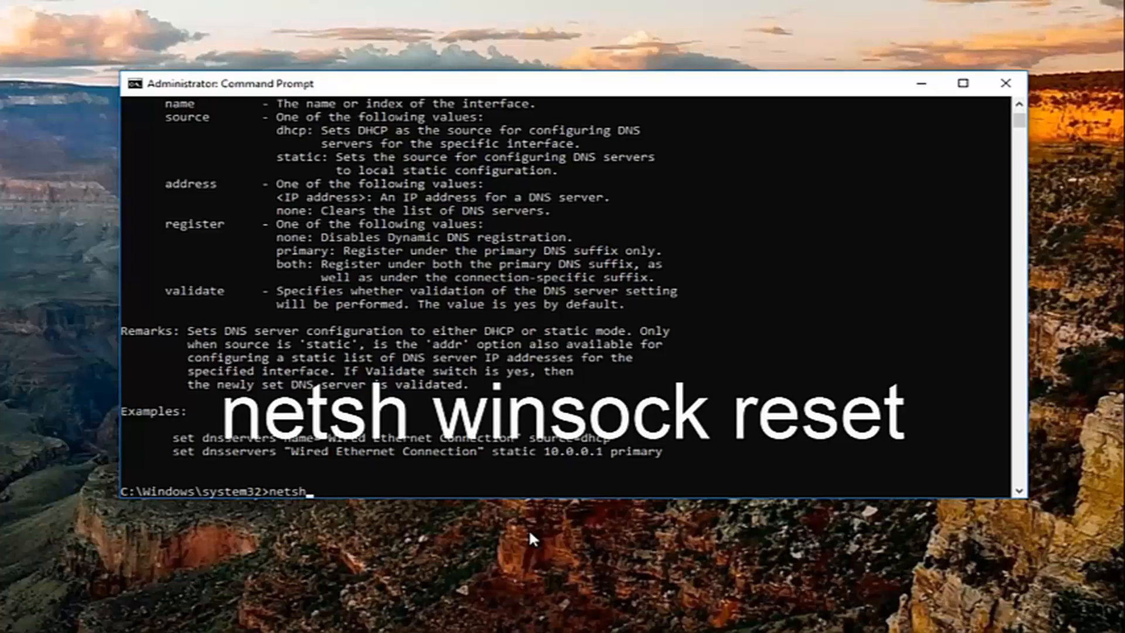
type("wi")
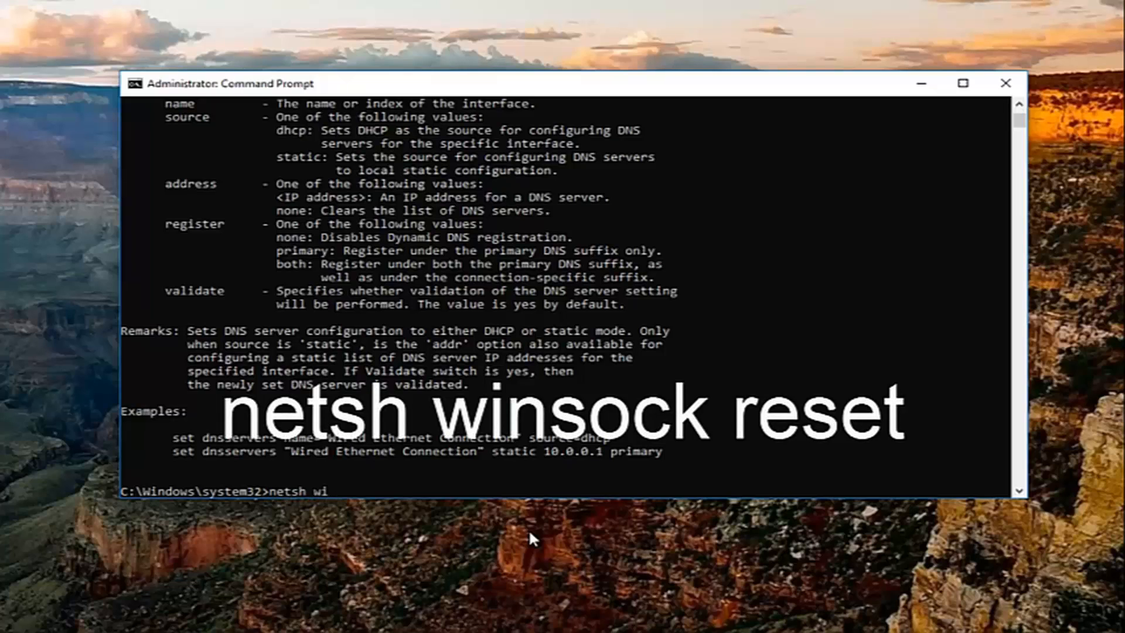
type("nsock r")
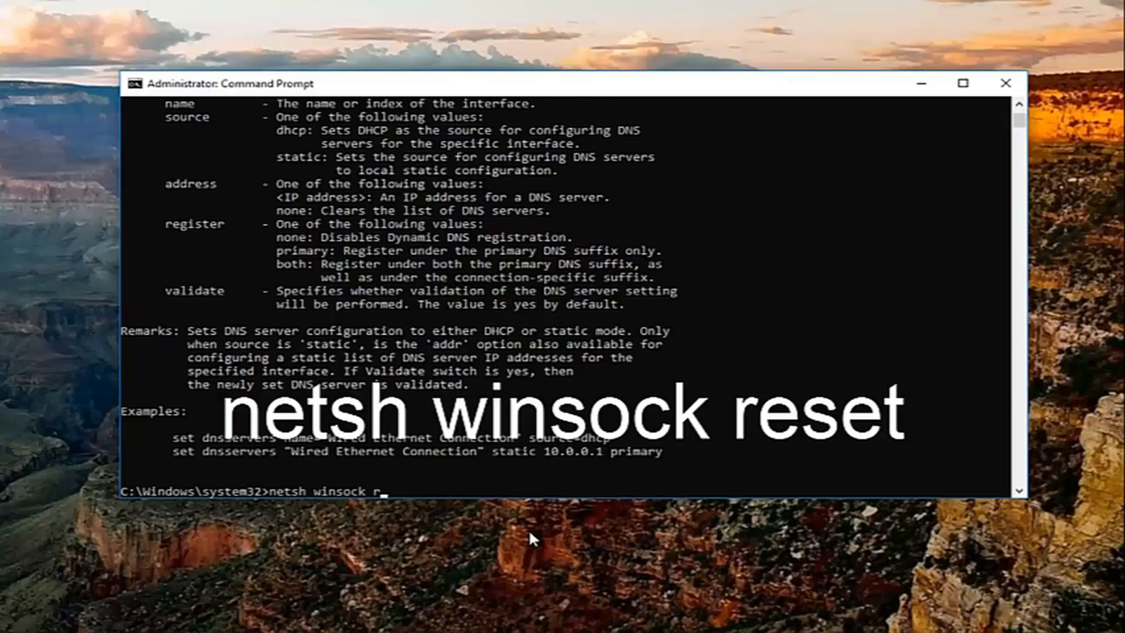
type("eset")
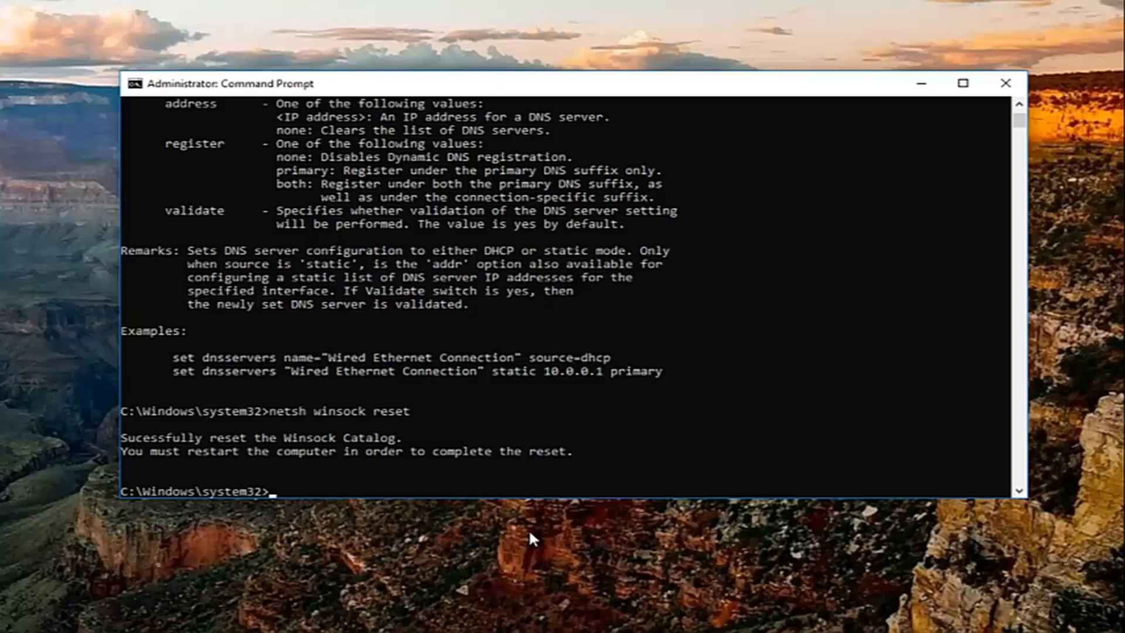
mouse_move(344, 411)
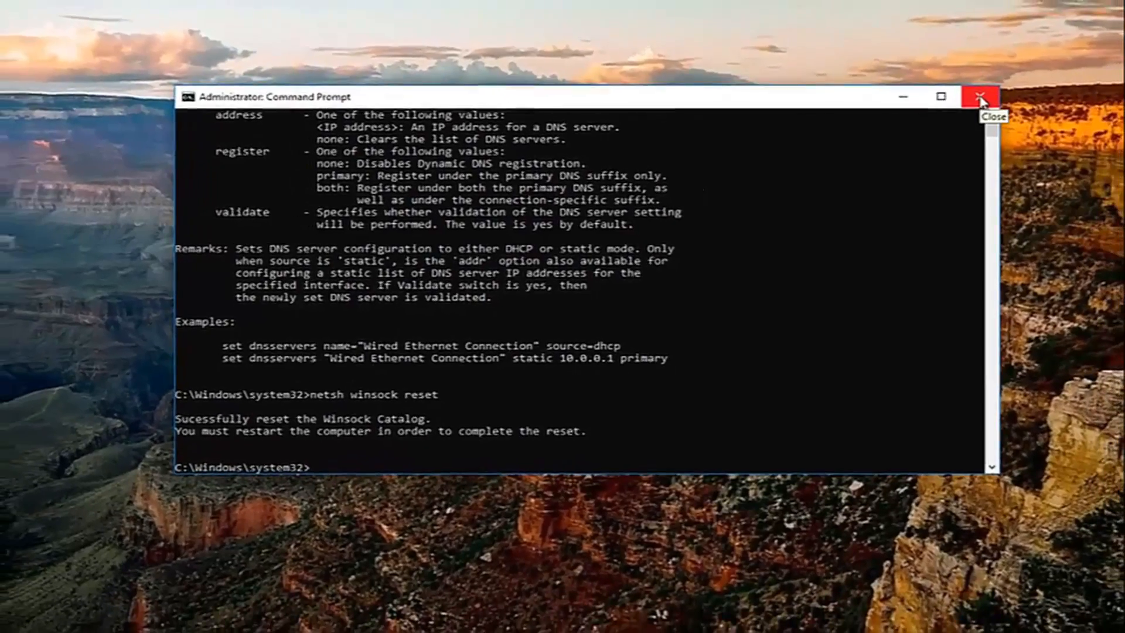
left_click(981, 97)
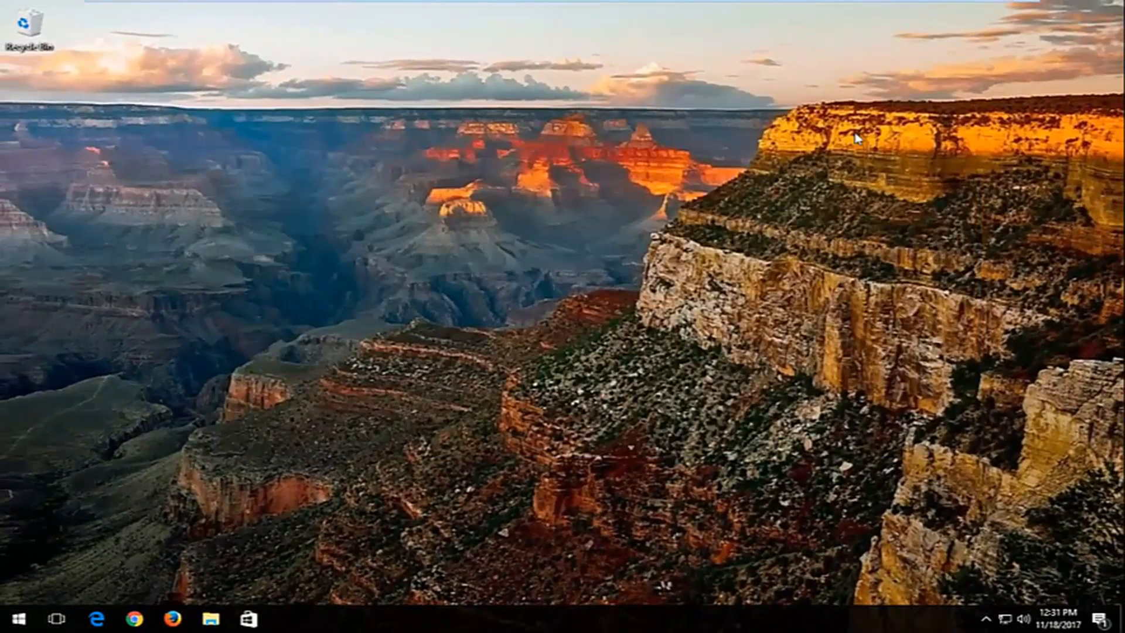